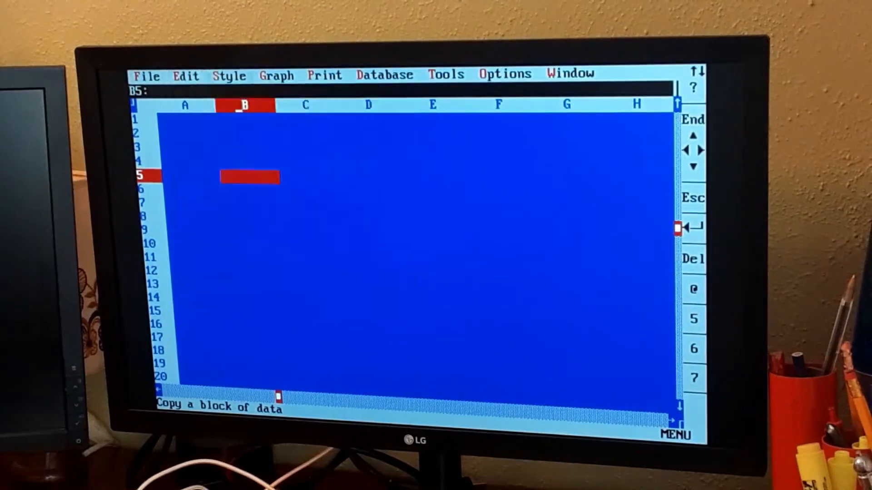
# Step: Load EX12.WQ1 and show its 3D spending pie chart in the graph annotator
pyautogui.click(277, 75)
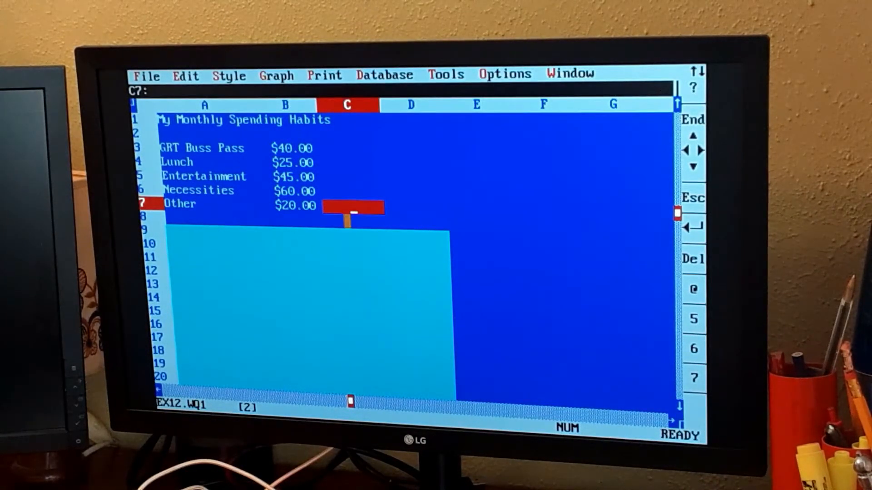
pyautogui.click(275, 74)
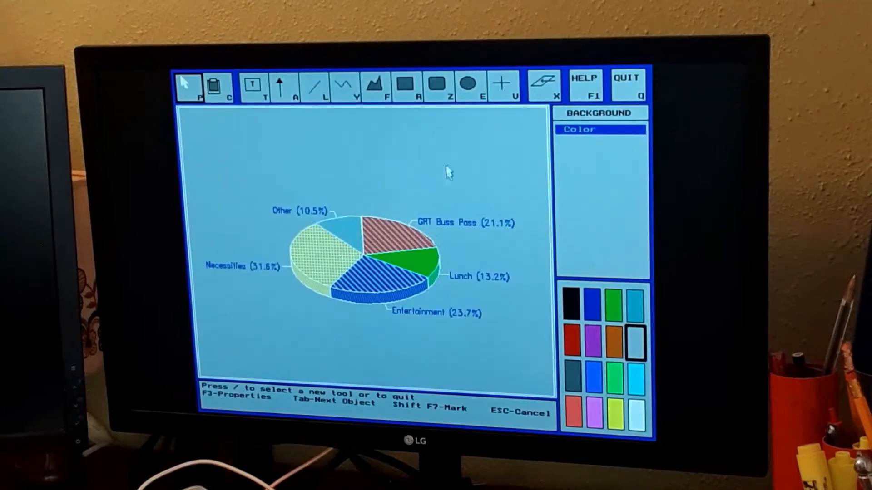
# Step: Draw an arrow and a filled blue rectangle above the 3D pie chart
pyautogui.click(283, 84)
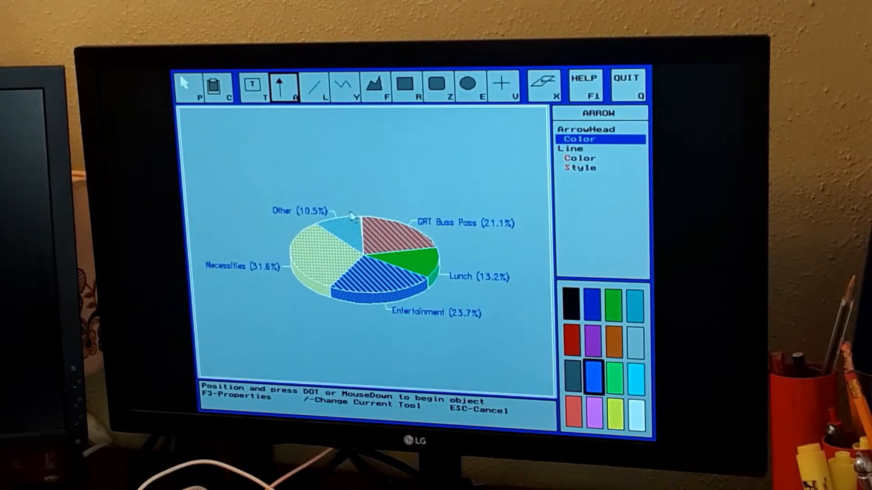
pyautogui.moveTo(351, 217); pyautogui.dragTo(398, 175)
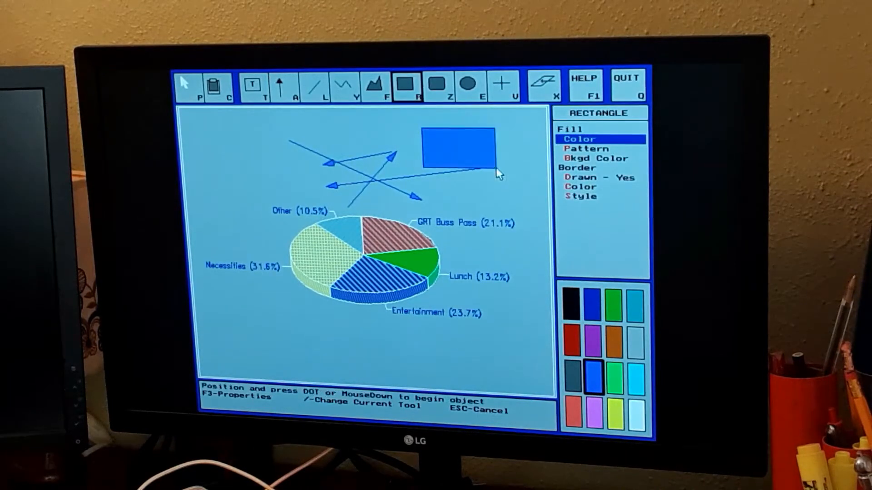
pyautogui.click(255, 85)
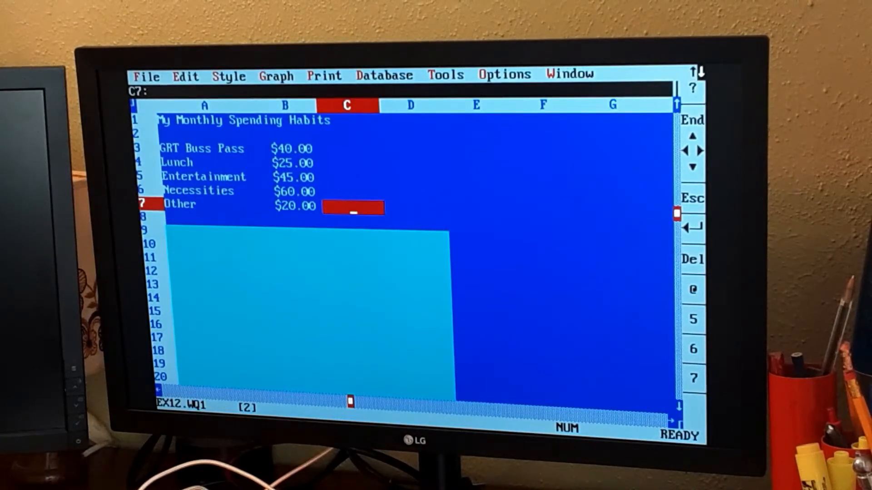
# Step: Create a new blank spreadsheet window over the spending habits sheet
pyautogui.click(145, 75)
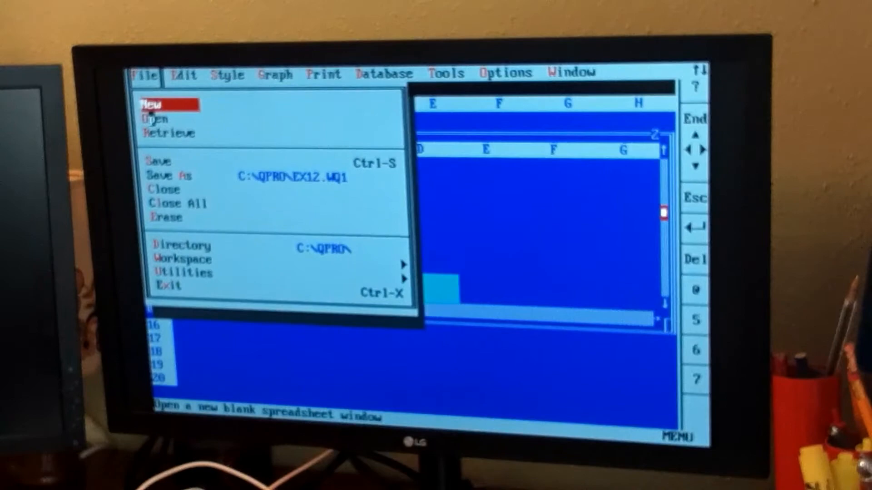
pyautogui.click(155, 119)
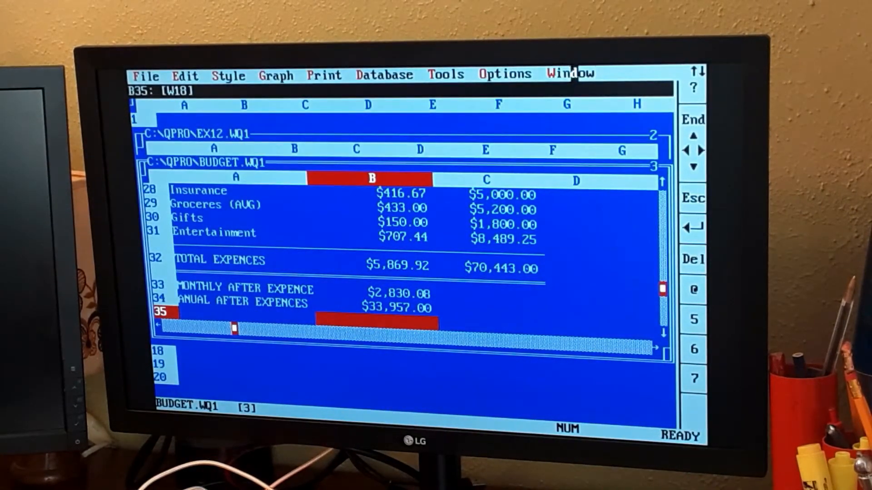
# Step: Tile the budget, blank and spending-habits windows, then show the list of files to open
pyautogui.click(568, 74)
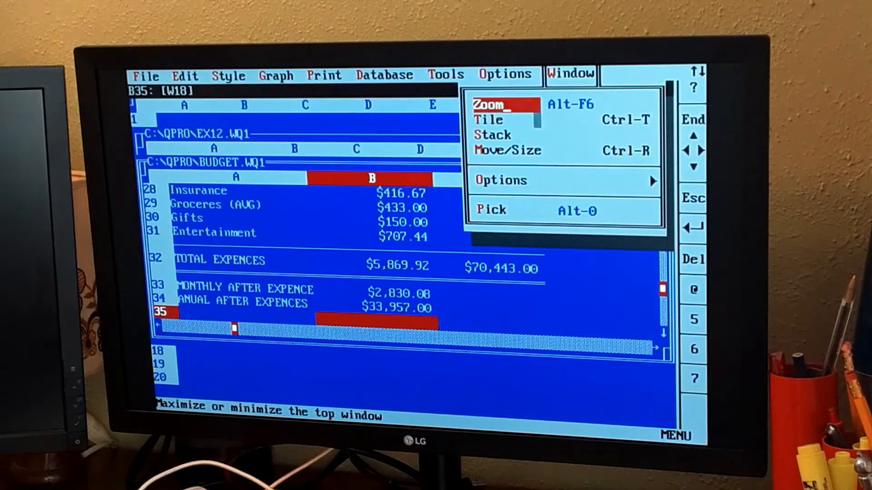
pyautogui.click(487, 120)
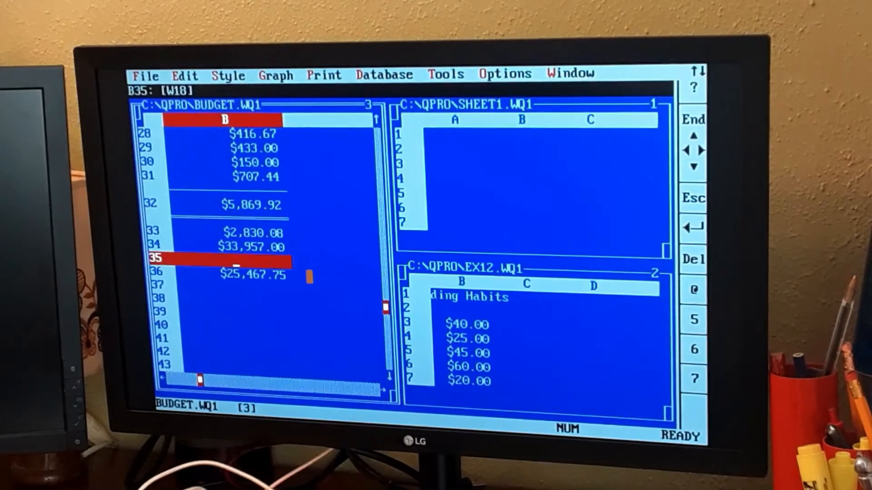
pyautogui.click(146, 75)
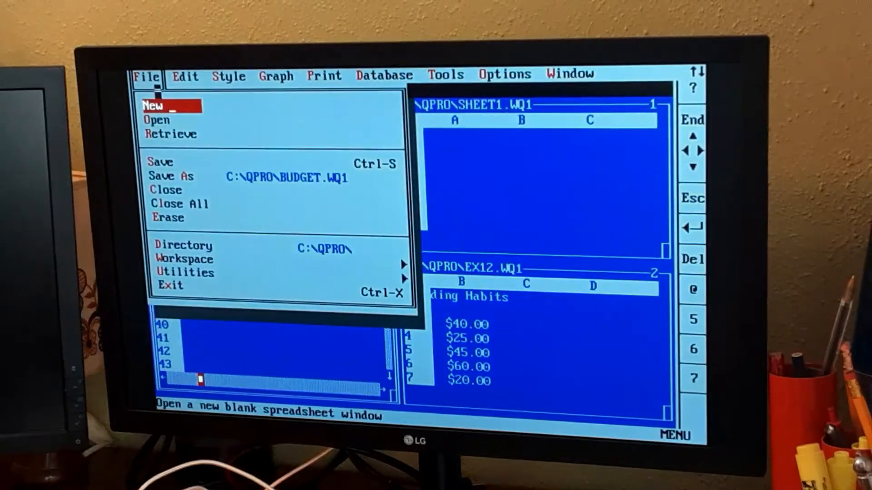
pyautogui.click(156, 119)
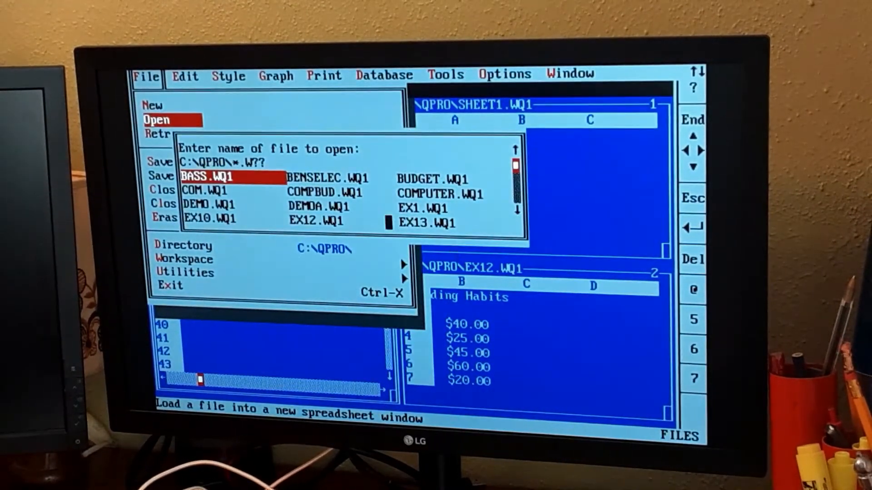